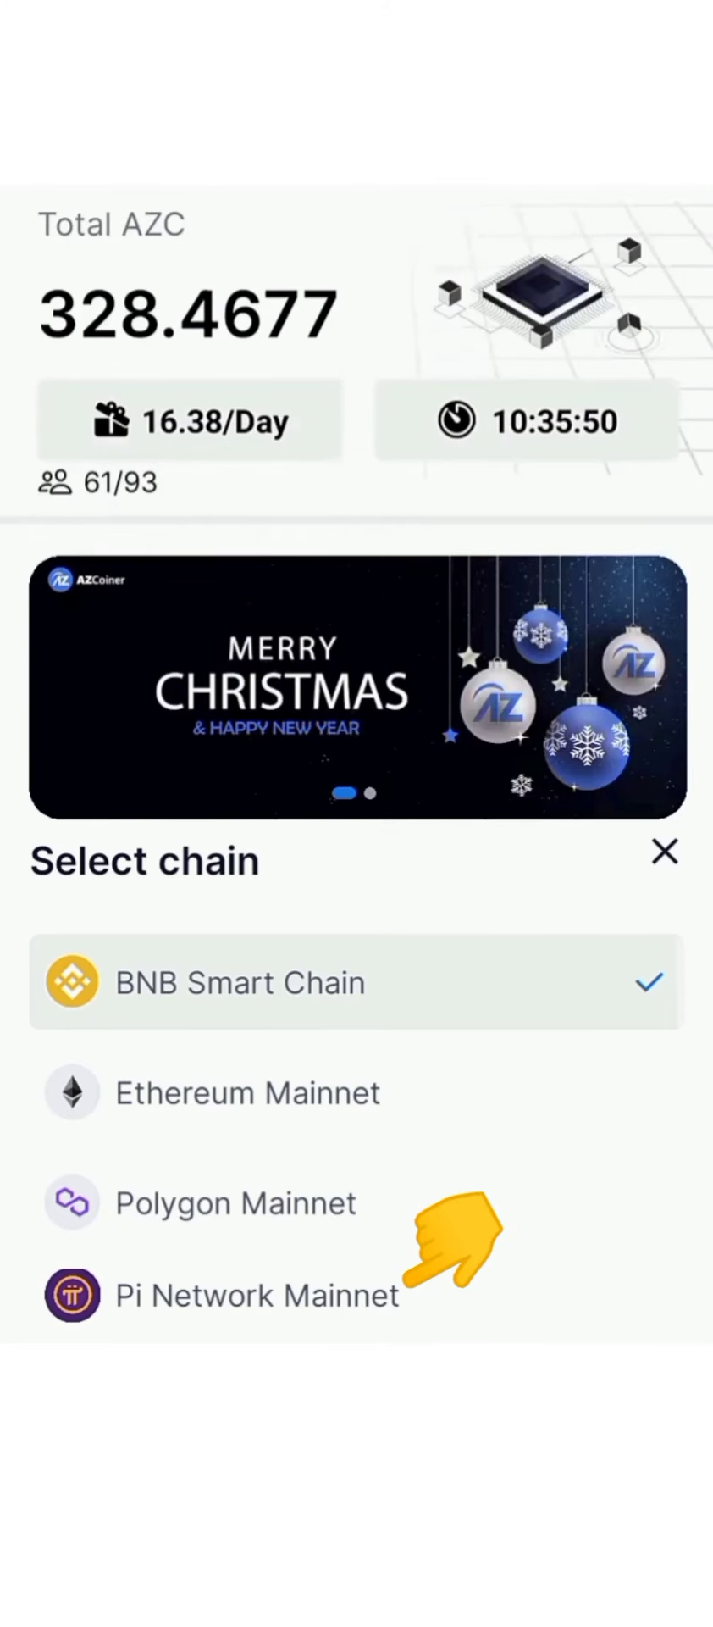
Step: Dismiss the Select chain sheet to return to the AZC mining home screen
{"action": "left_click", "coordinate": [664, 852]}
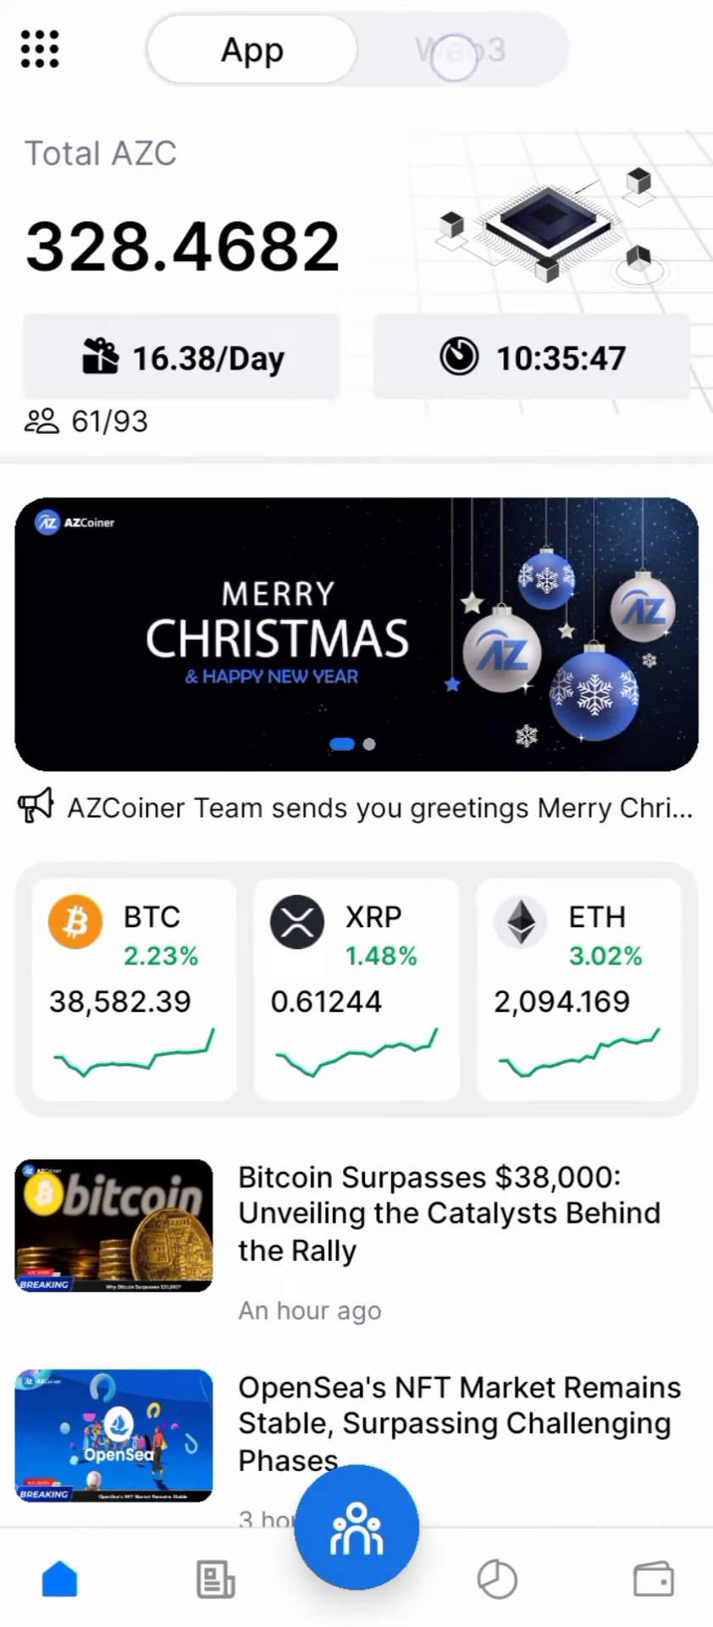
Step: Switch to the Web3 section showing the crypto wallet portal with create/import options
{"action": "left_click", "coordinate": [462, 50]}
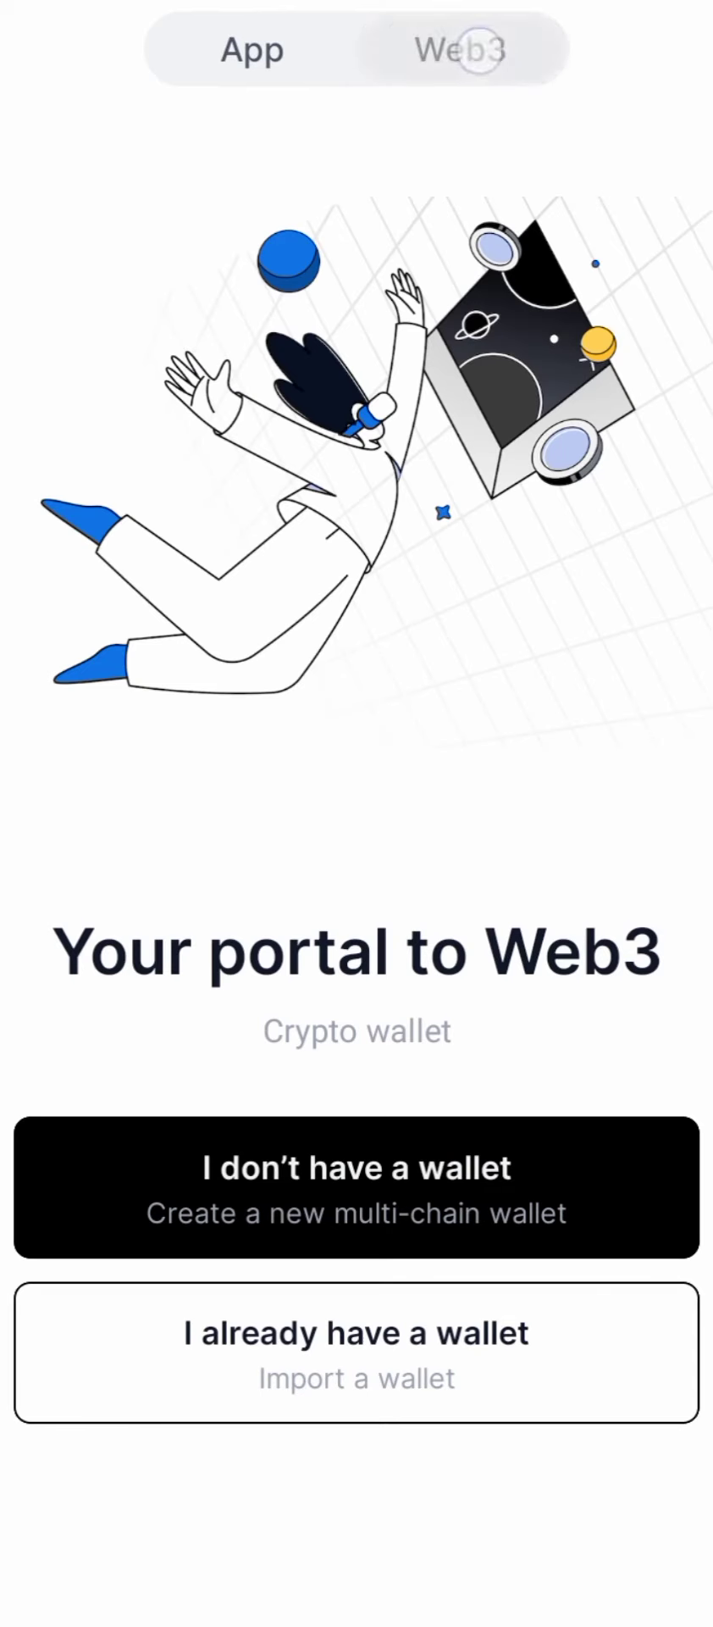
{"action": "left_click", "coordinate": [460, 50]}
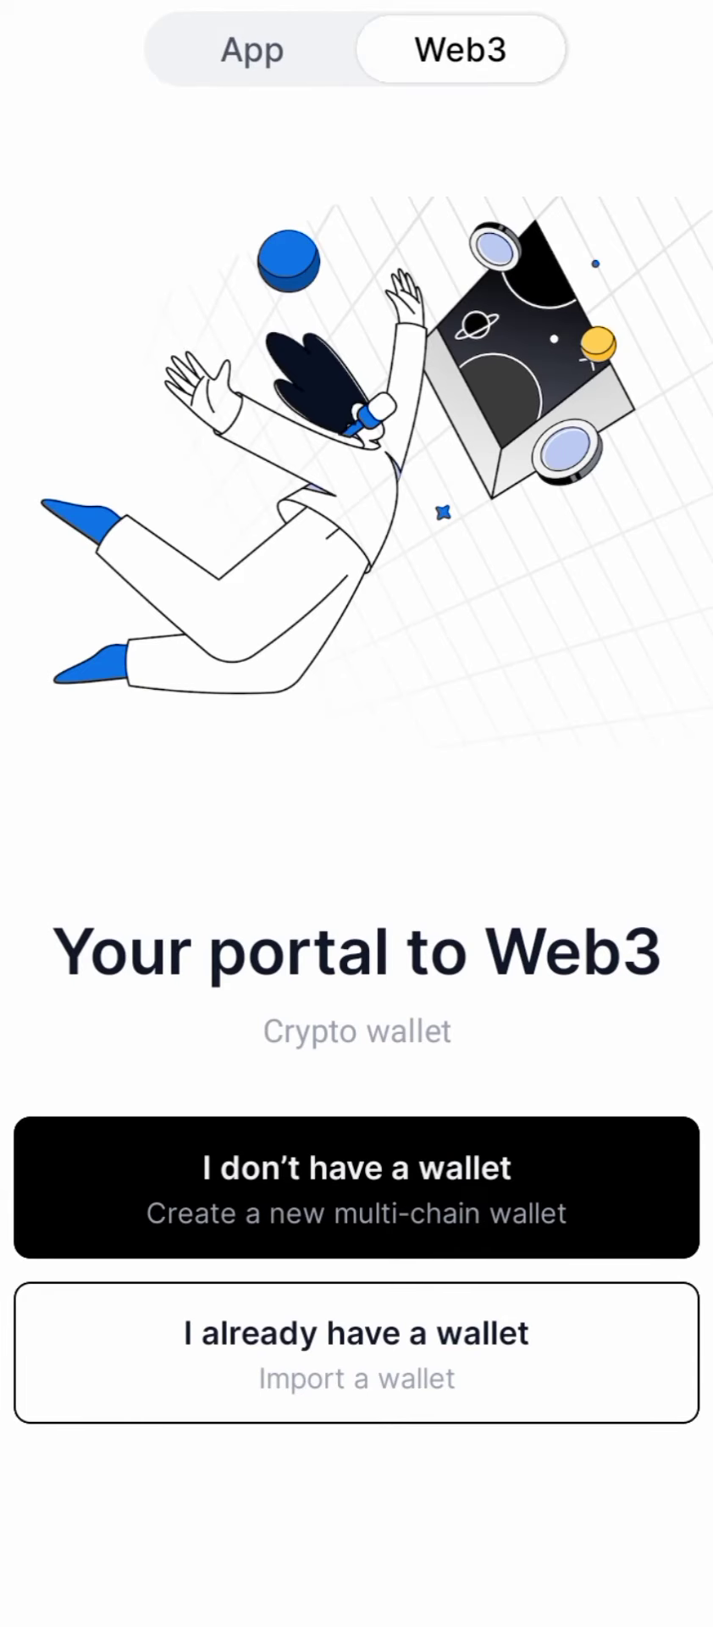
{"action": "left_click", "coordinate": [356, 1184]}
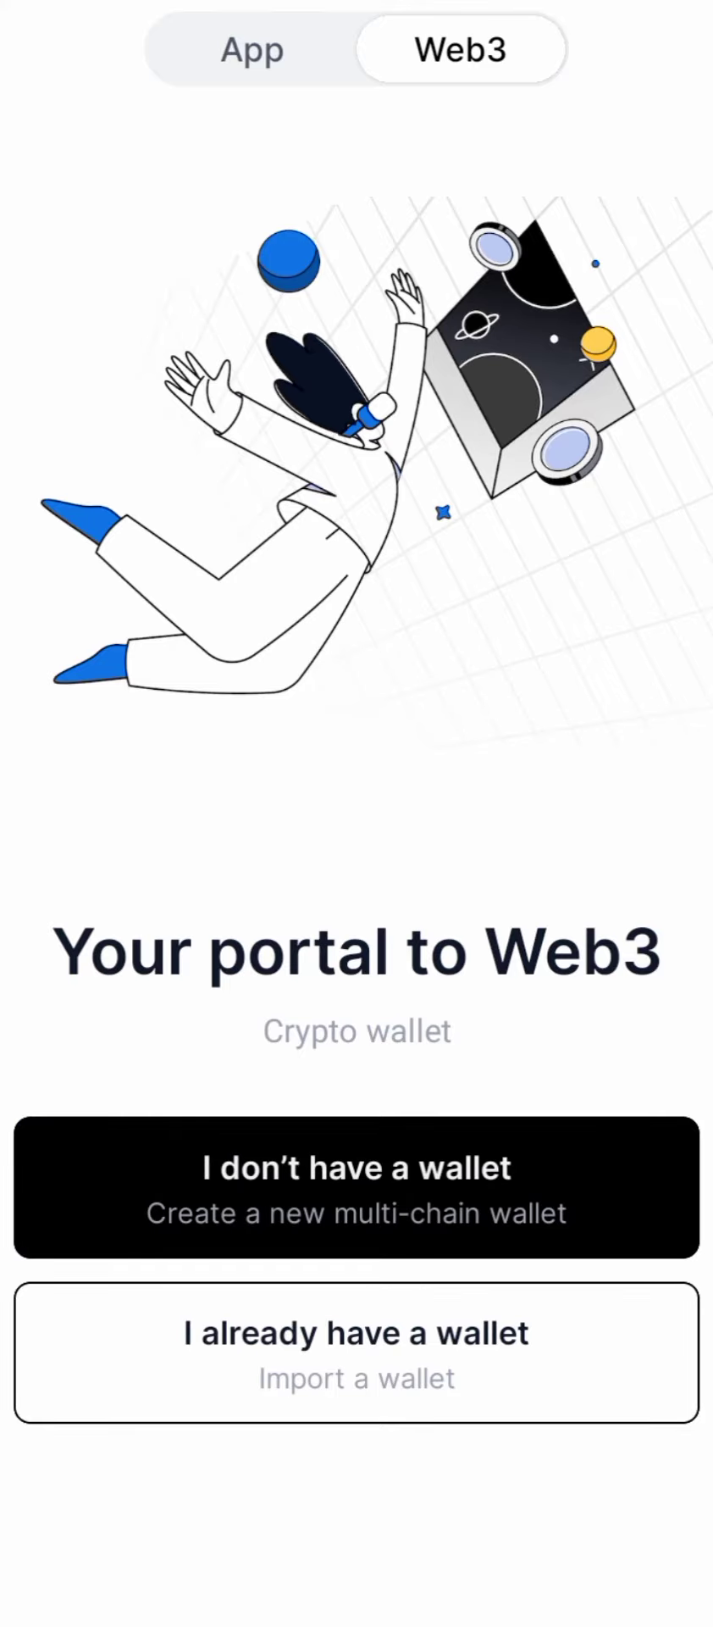
Step: Create a new multi-chain wallet with a six-digit passcode, yielding Wallet A at 0 $ balance
{"action": "left_click", "coordinate": [356, 1184]}
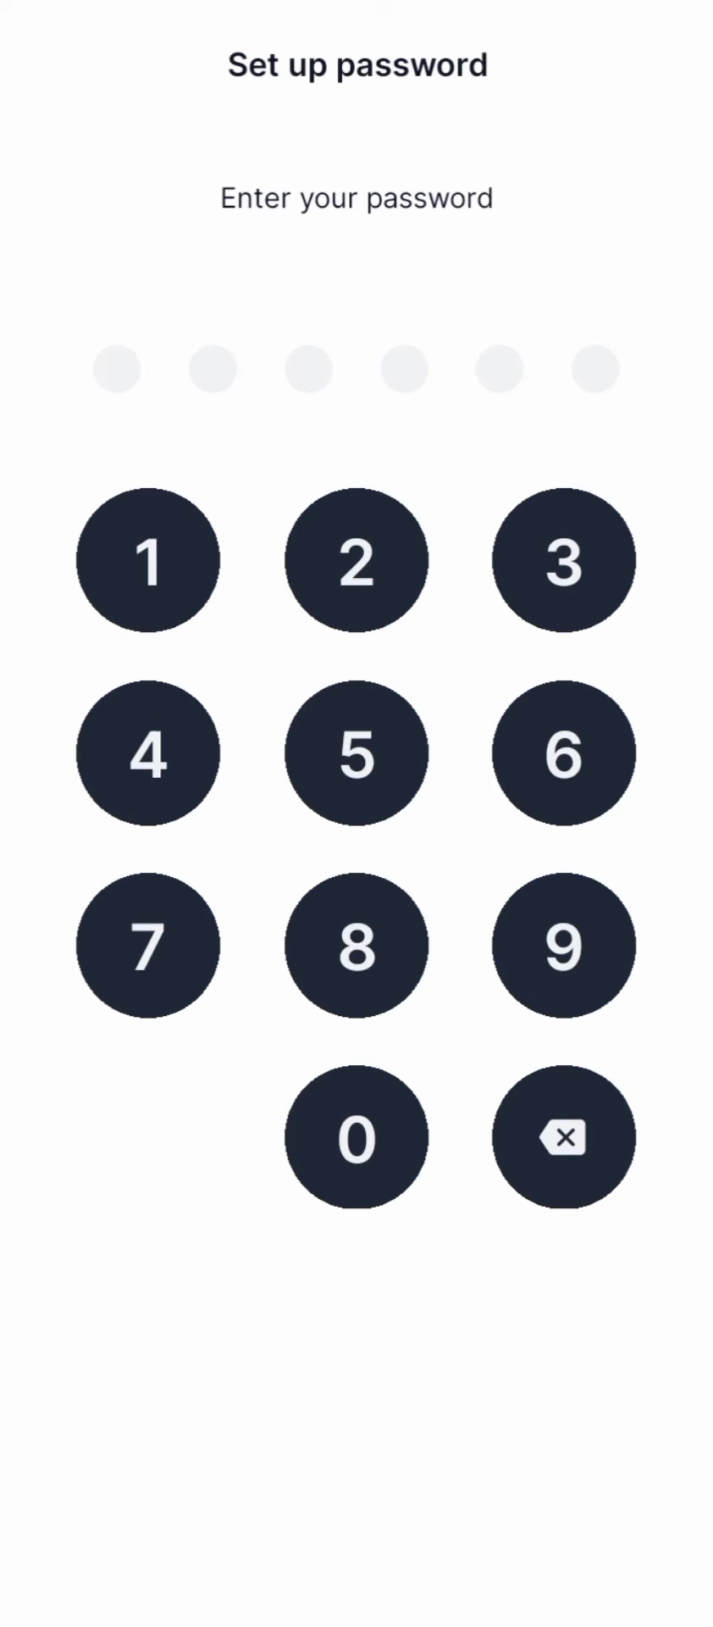
{"action": "left_click", "coordinate": [148, 752]}
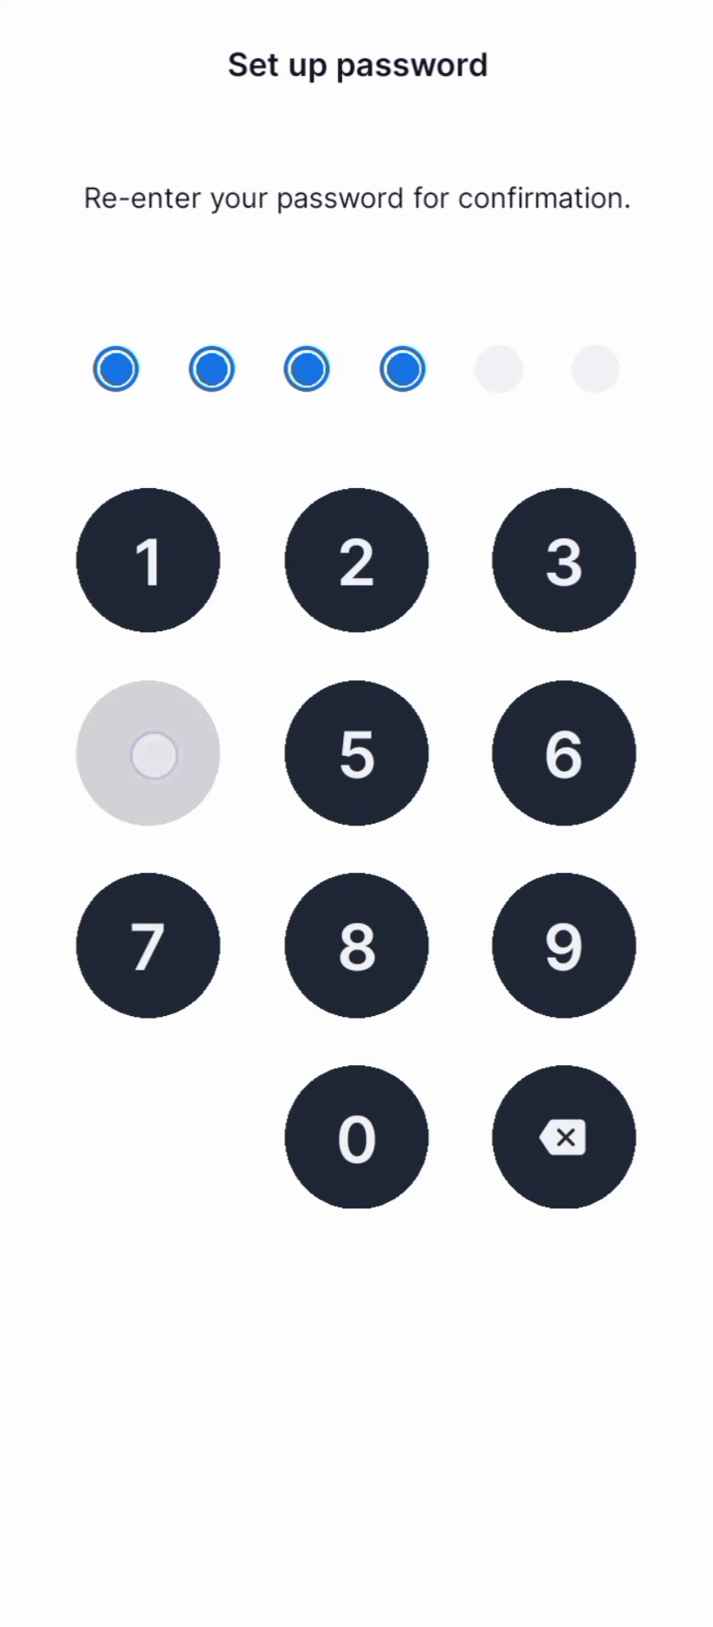
{"action": "left_click", "coordinate": [148, 752]}
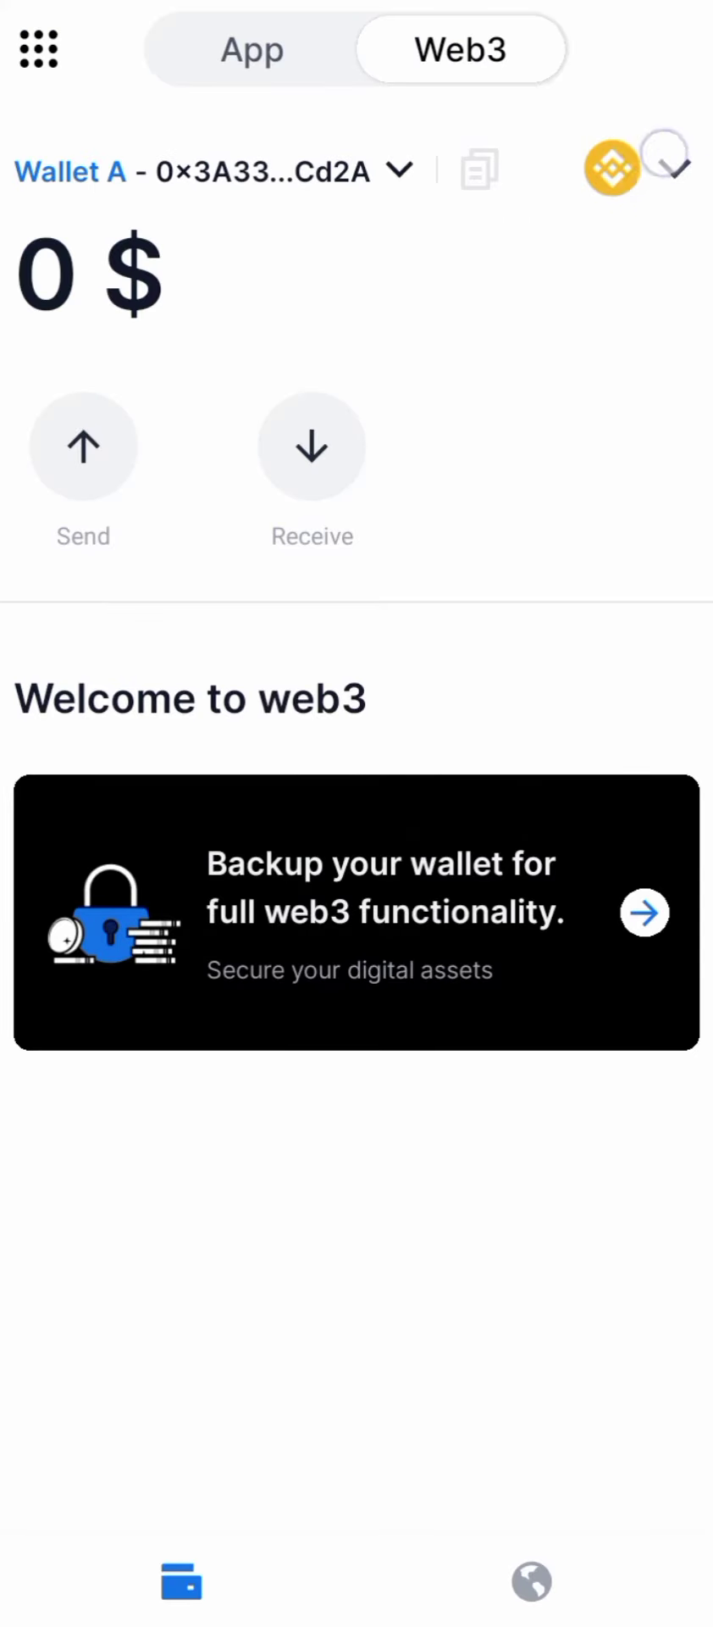
Step: Dismiss the Coming soon notice and back up Wallet A's seed phrase so BNB, USDT, BUSD and DOGE list at zero
{"action": "left_click", "coordinate": [611, 170]}
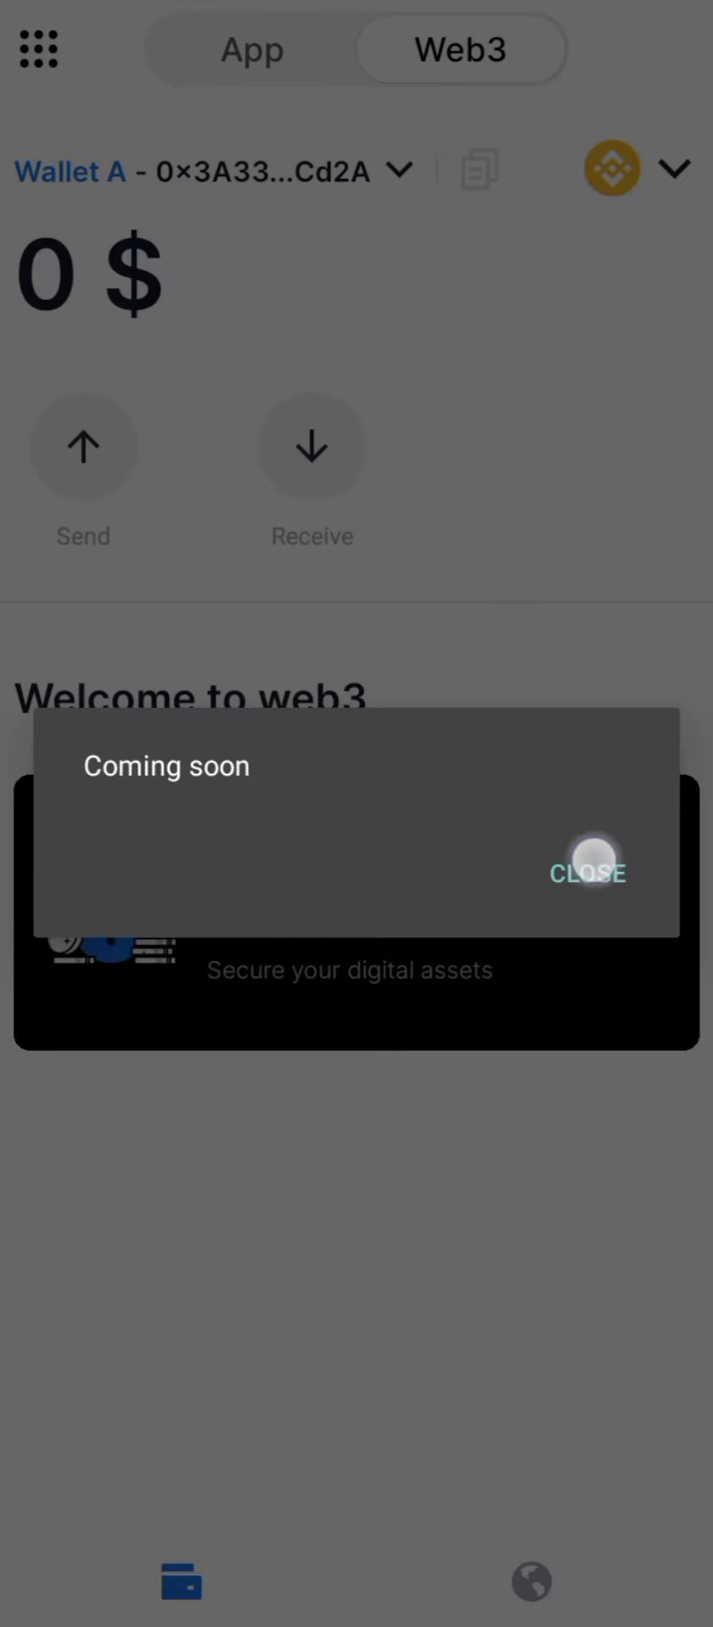
{"action": "left_click", "coordinate": [587, 872]}
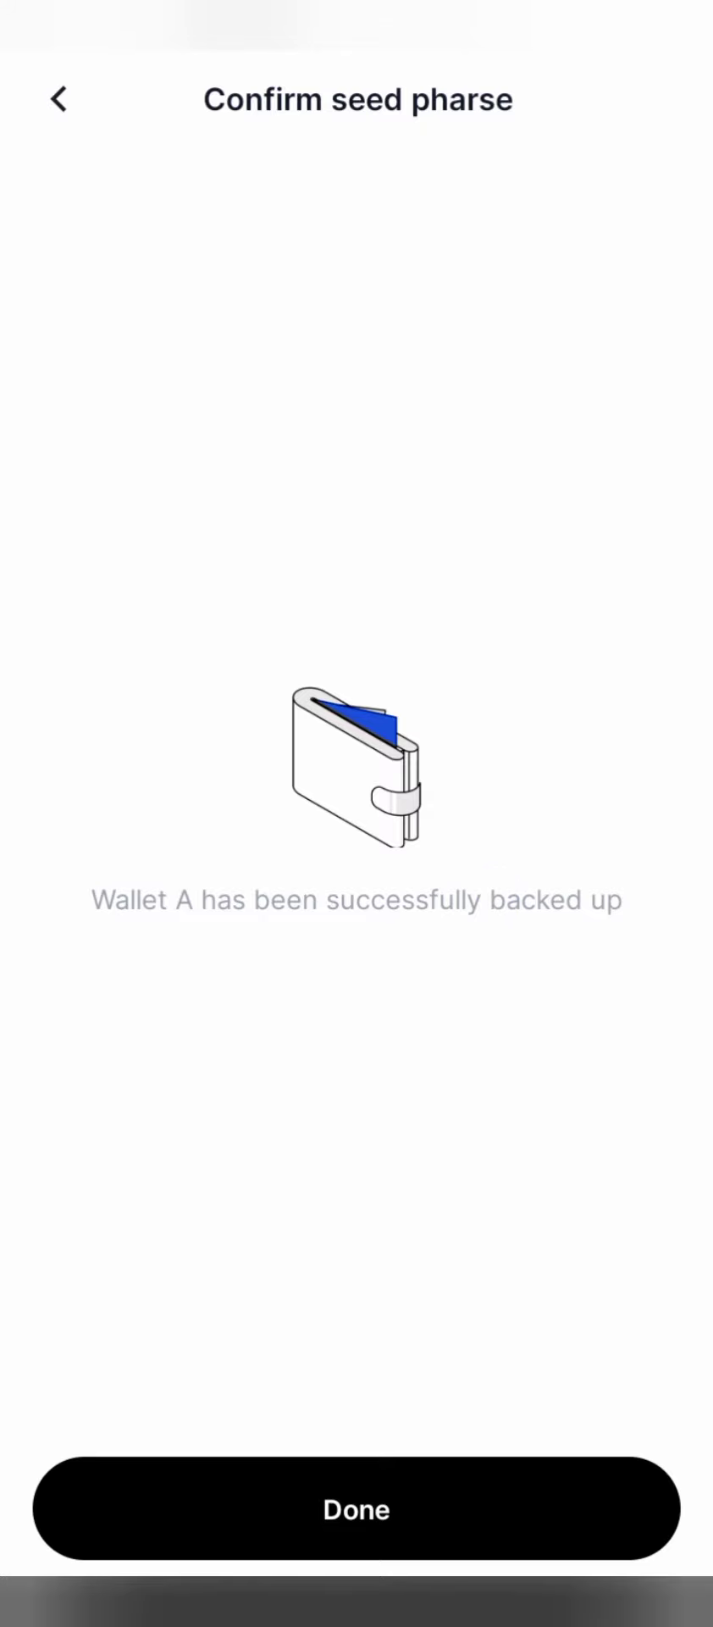
{"action": "left_click", "coordinate": [356, 1510]}
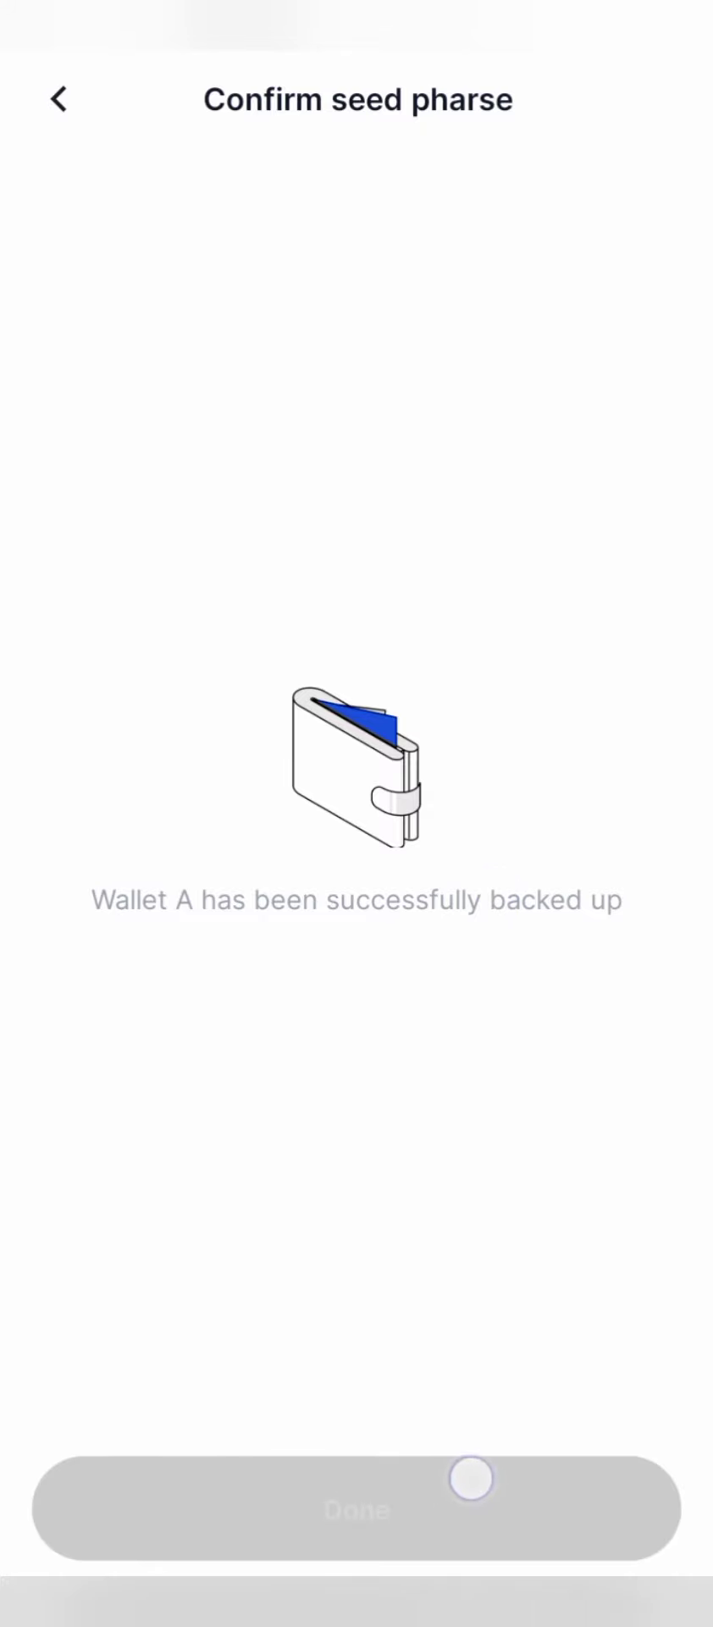
{"action": "left_click", "coordinate": [356, 1510]}
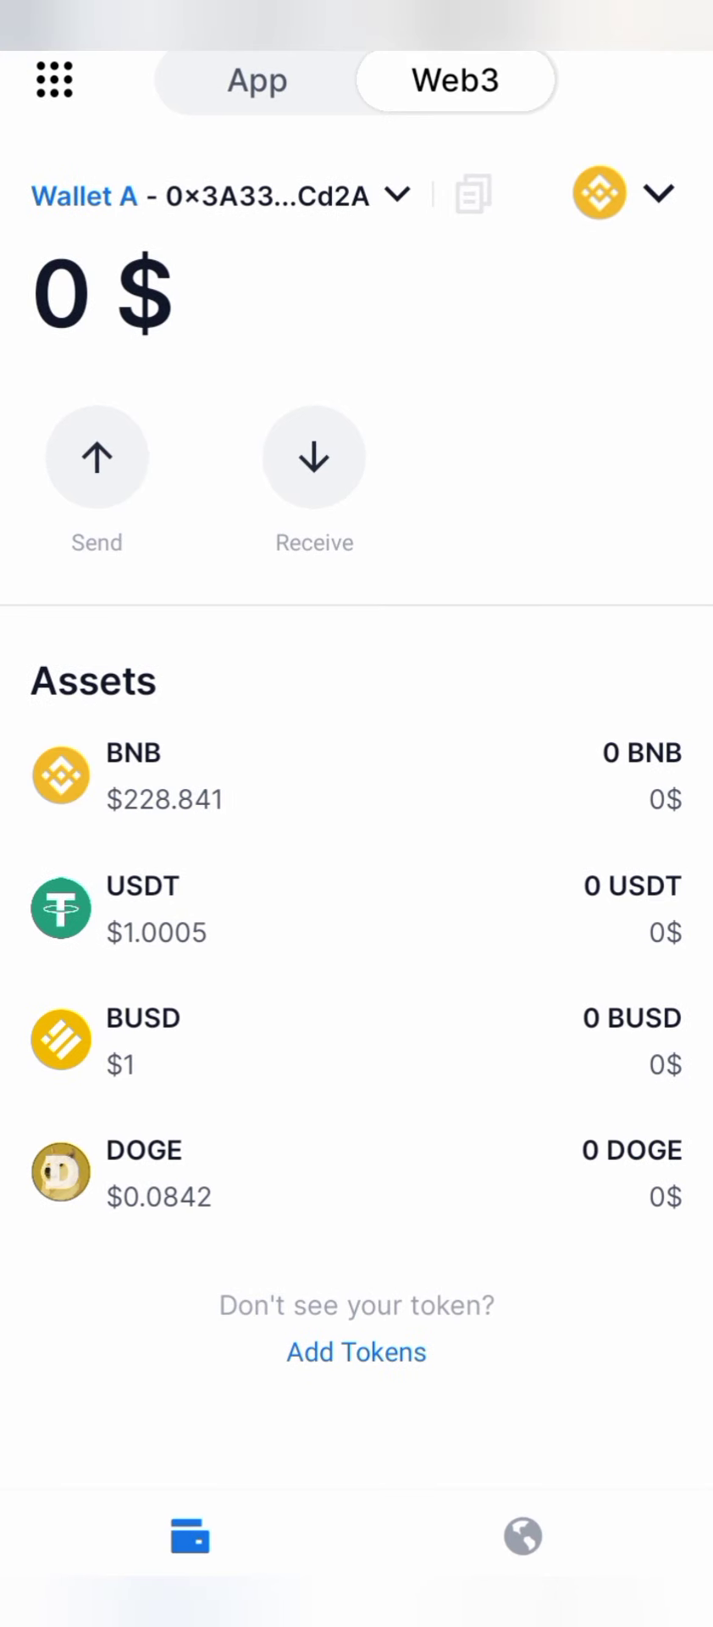